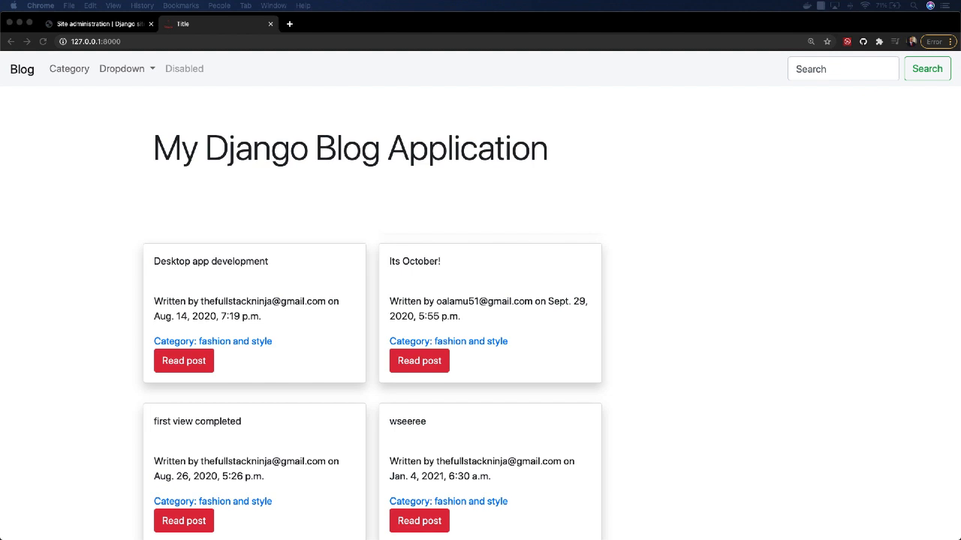
mouse_move(514, 279)
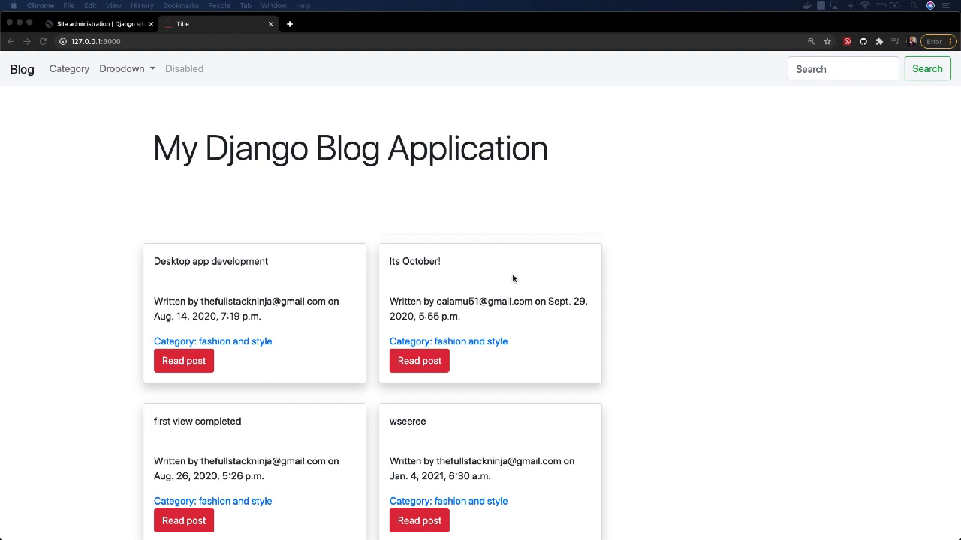
mouse_move(294, 283)
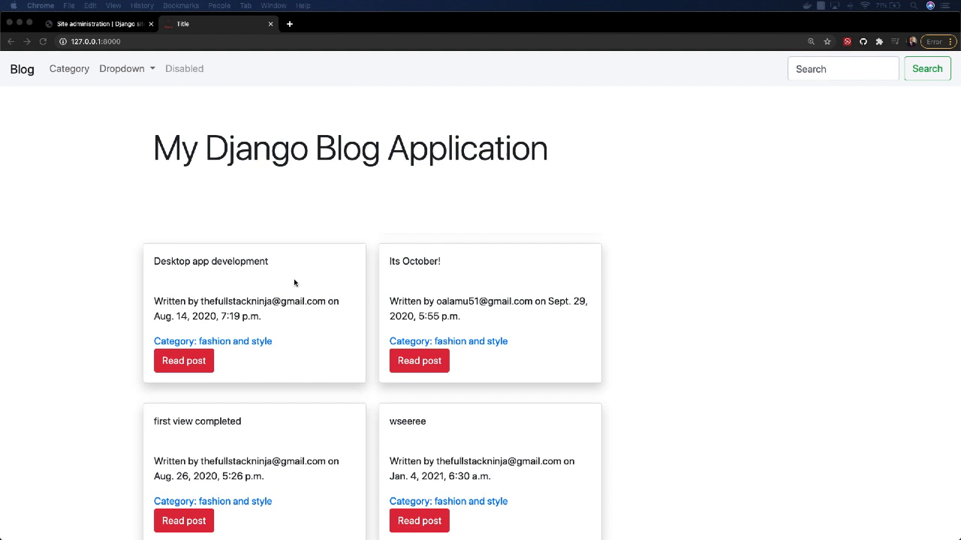
- Open the Desktop app development post and scroll through its body and sidebar cards
scroll("down", 3)
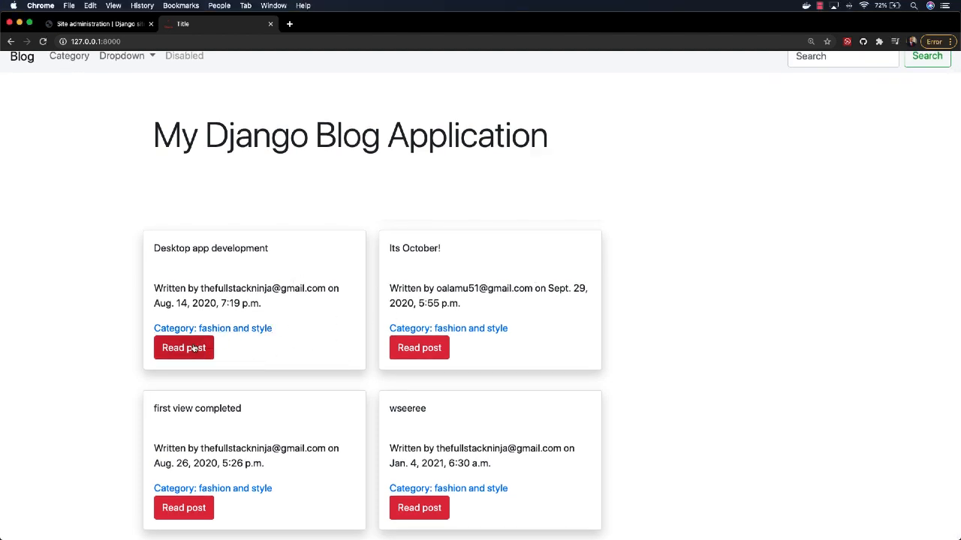
left_click(183, 347)
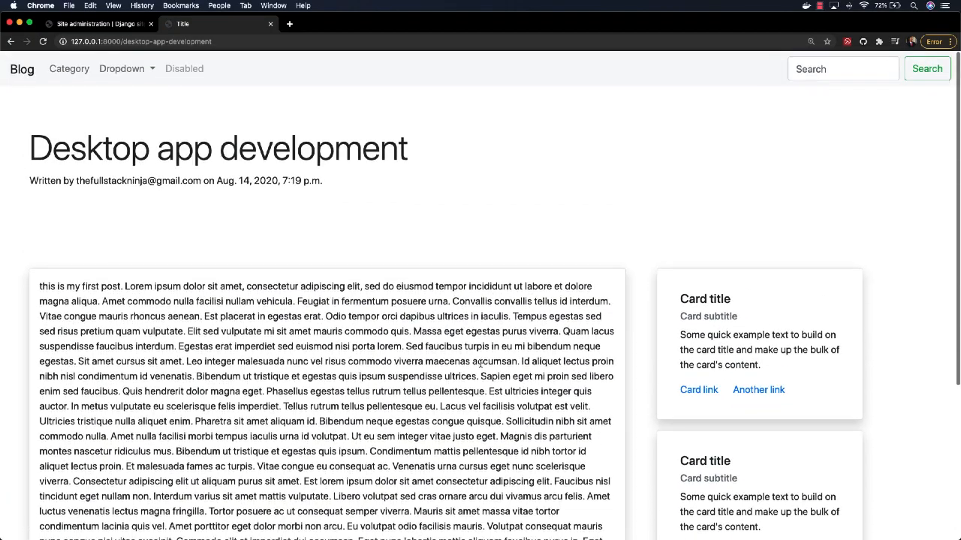
mouse_move(157, 207)
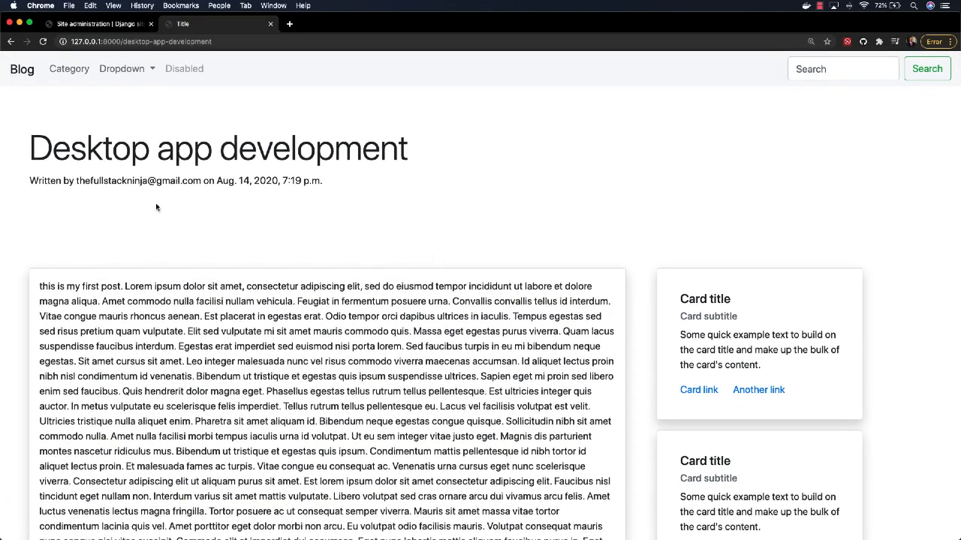
mouse_move(343, 185)
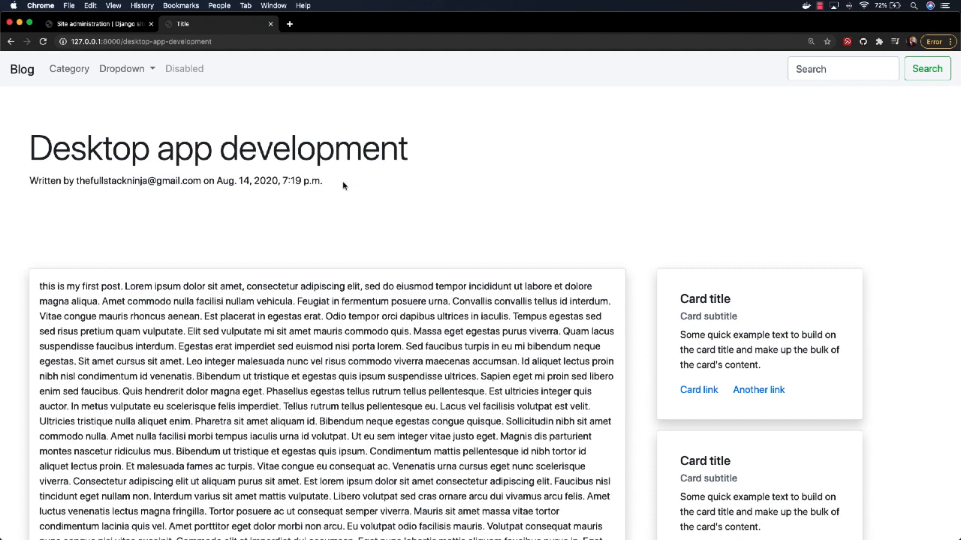
mouse_move(43, 207)
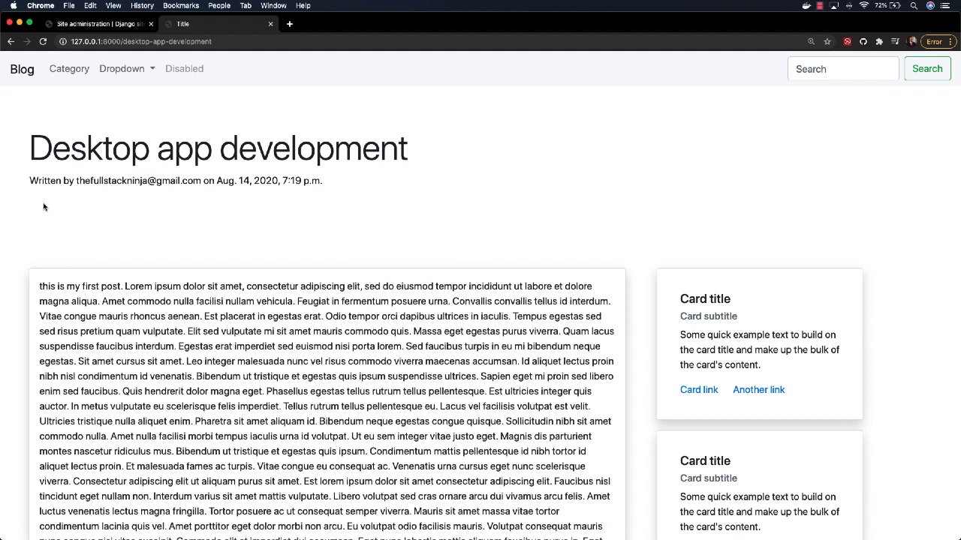
mouse_move(257, 195)
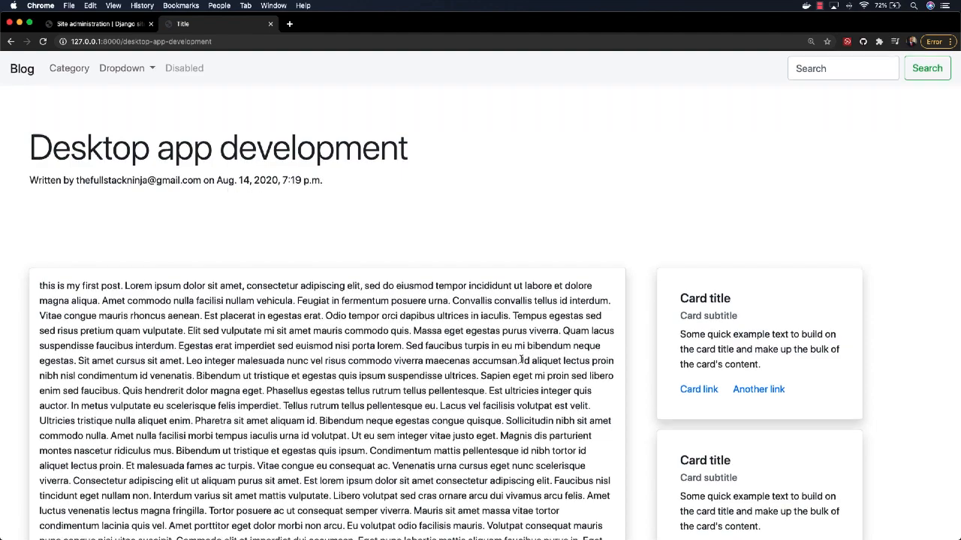
scroll("down", 3)
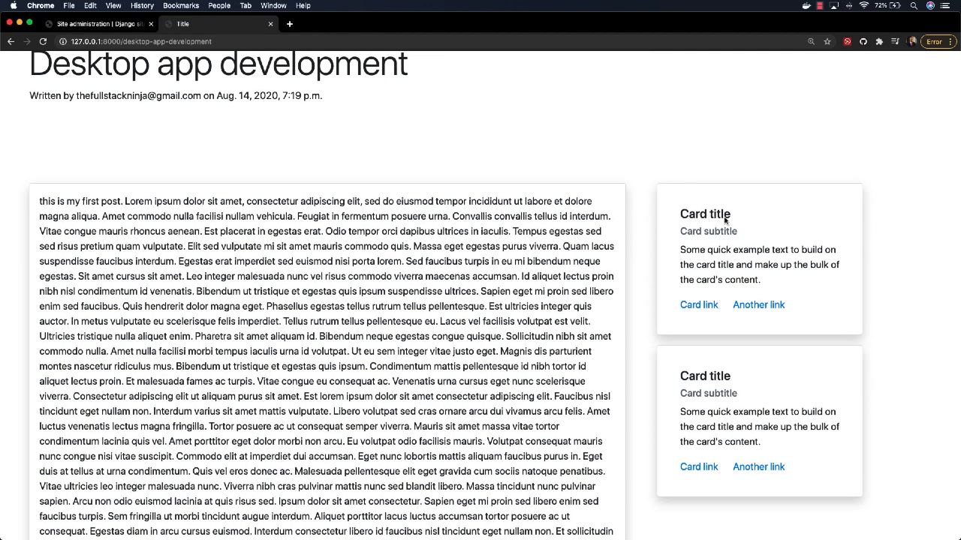
mouse_move(788, 352)
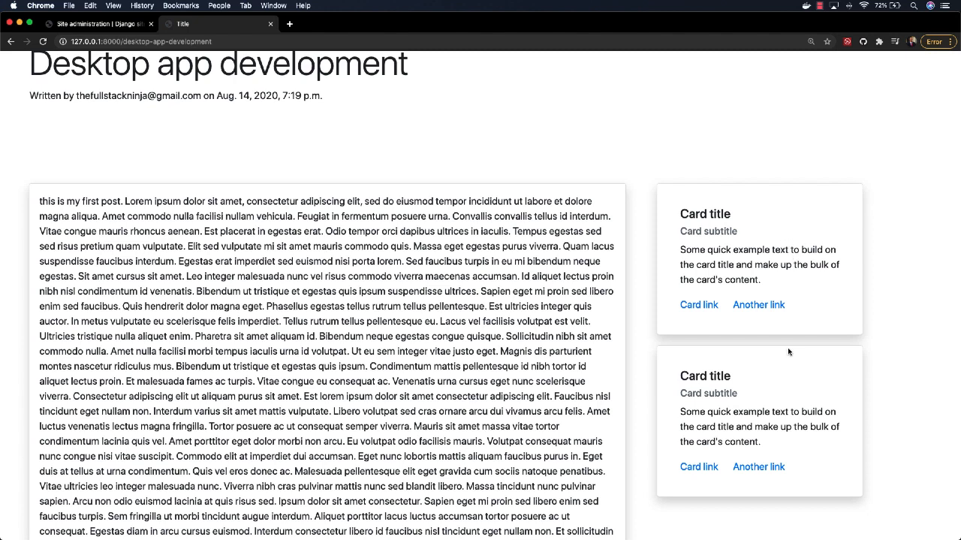
mouse_move(798, 392)
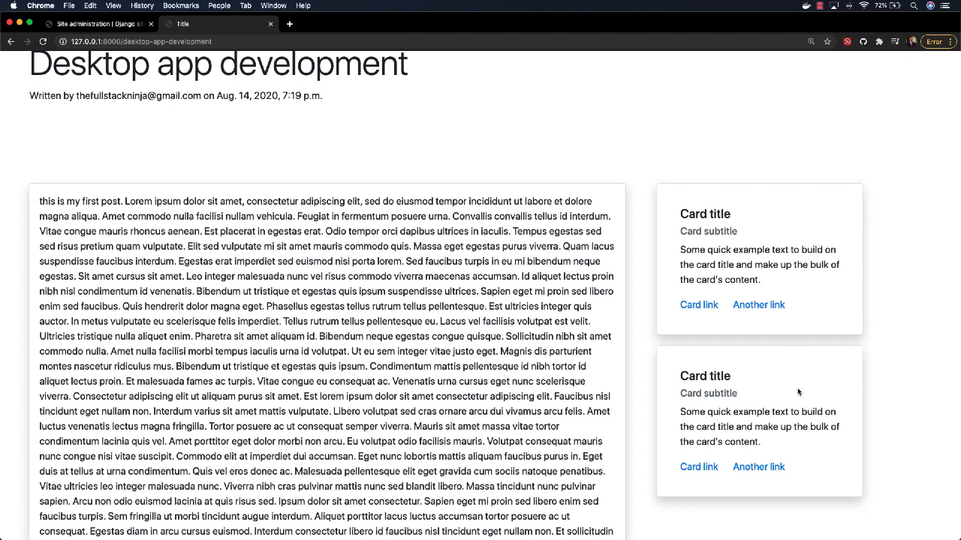
mouse_move(801, 389)
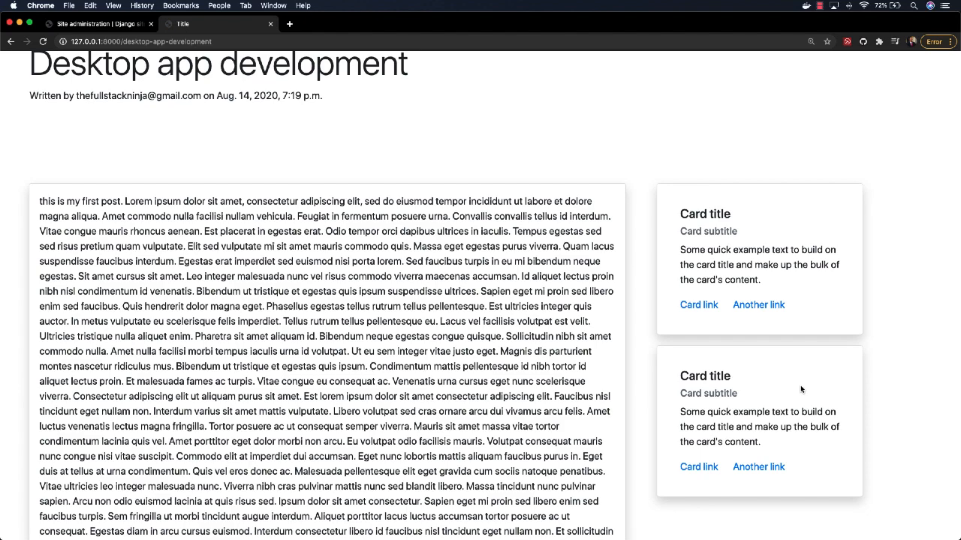
mouse_move(803, 346)
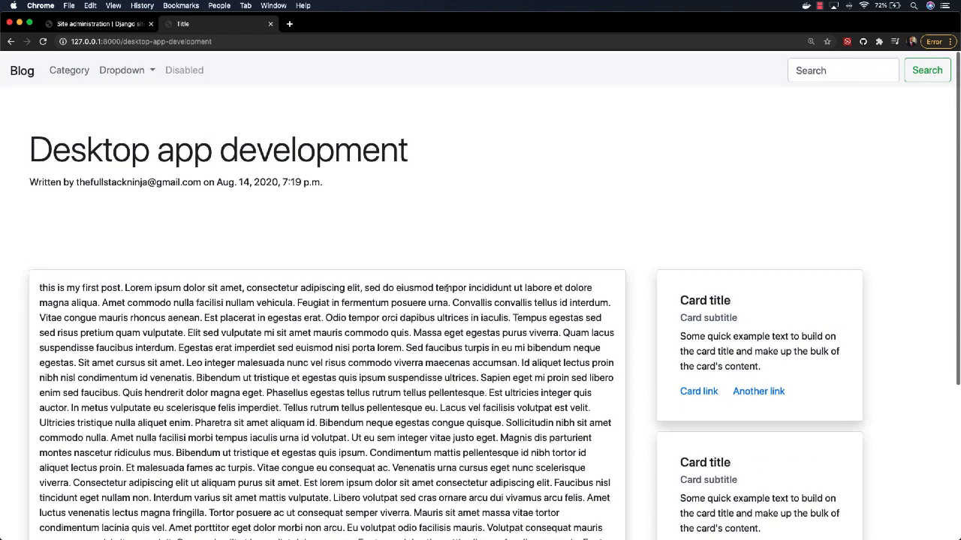
- Browse the Categories page and list the fashion and style posts
left_click(69, 68)
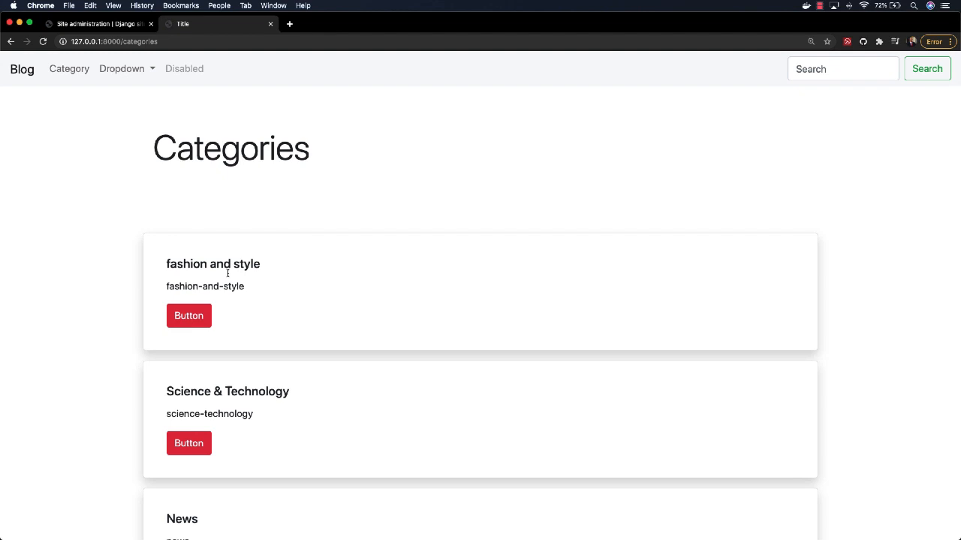
scroll("down", 3)
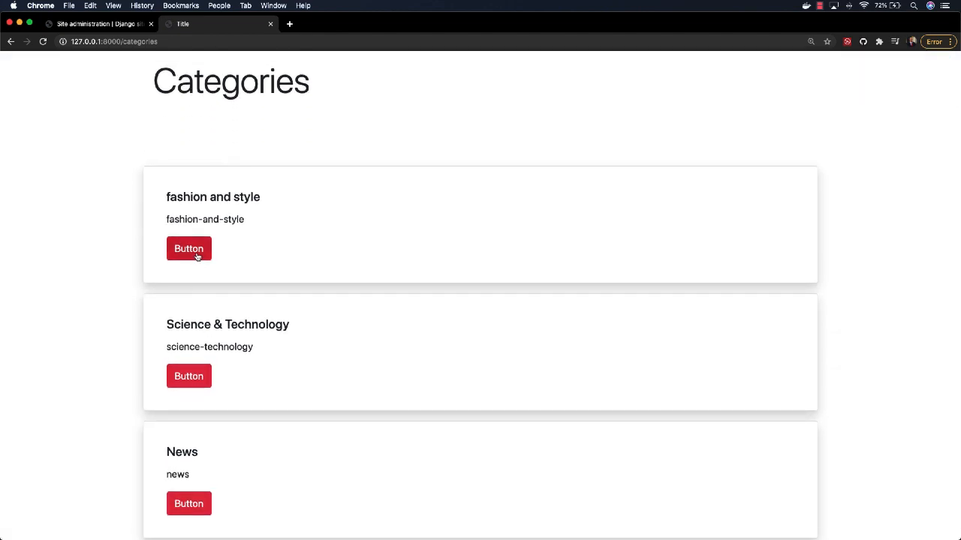
left_click(189, 249)
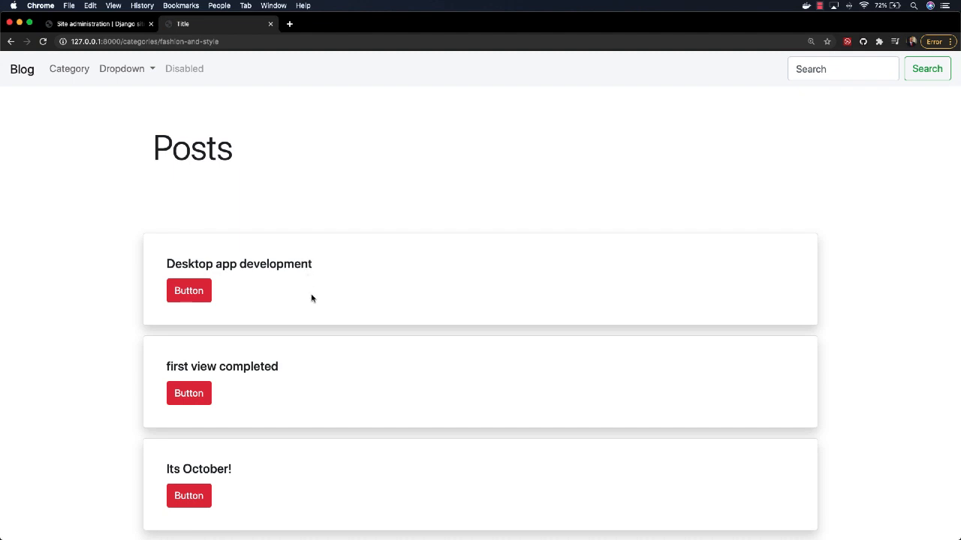
scroll("down", 3)
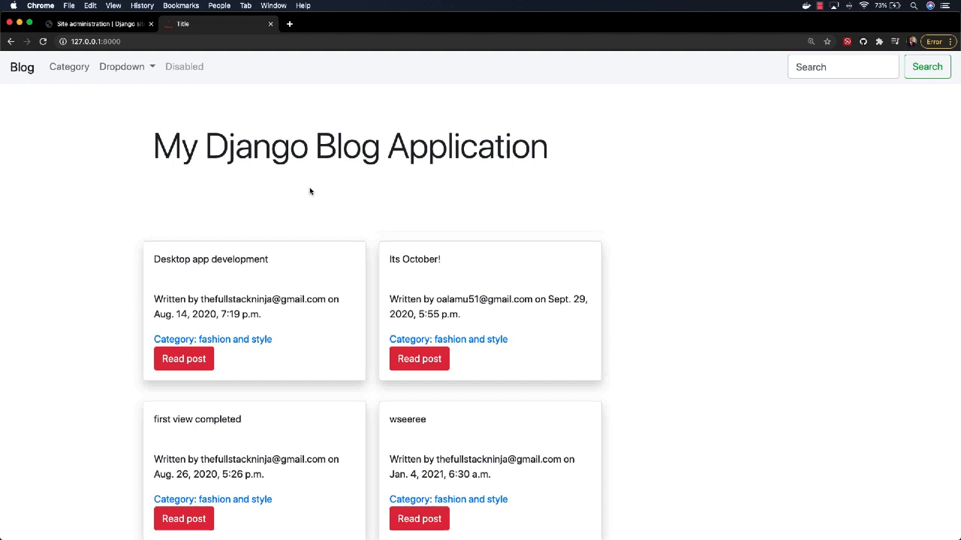
- Return to the blog home page, then reopen the Categories page
left_click(212, 339)
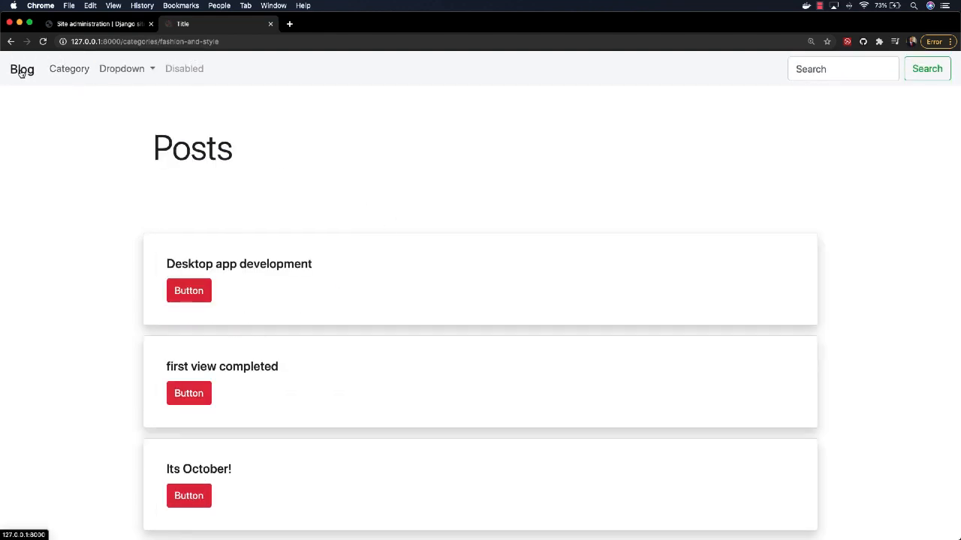
left_click(22, 69)
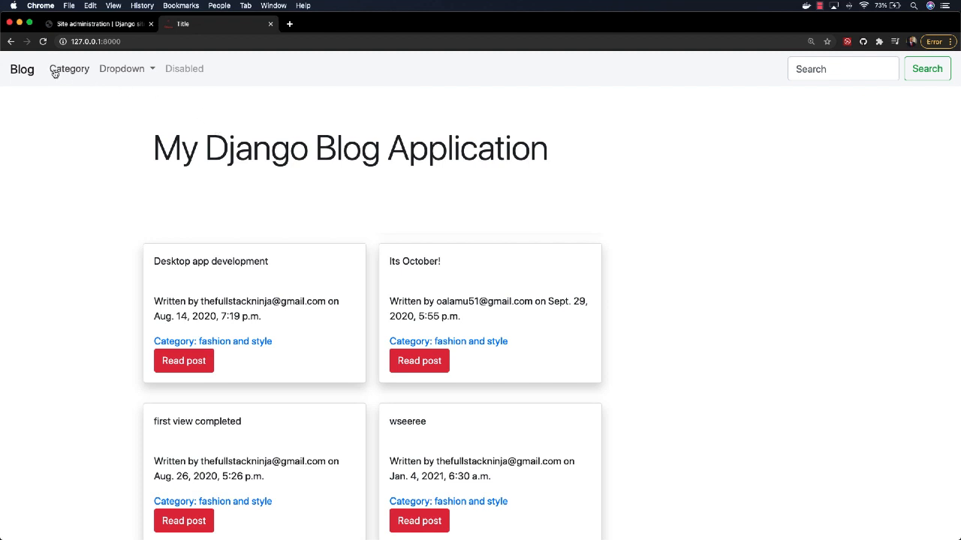
left_click(69, 69)
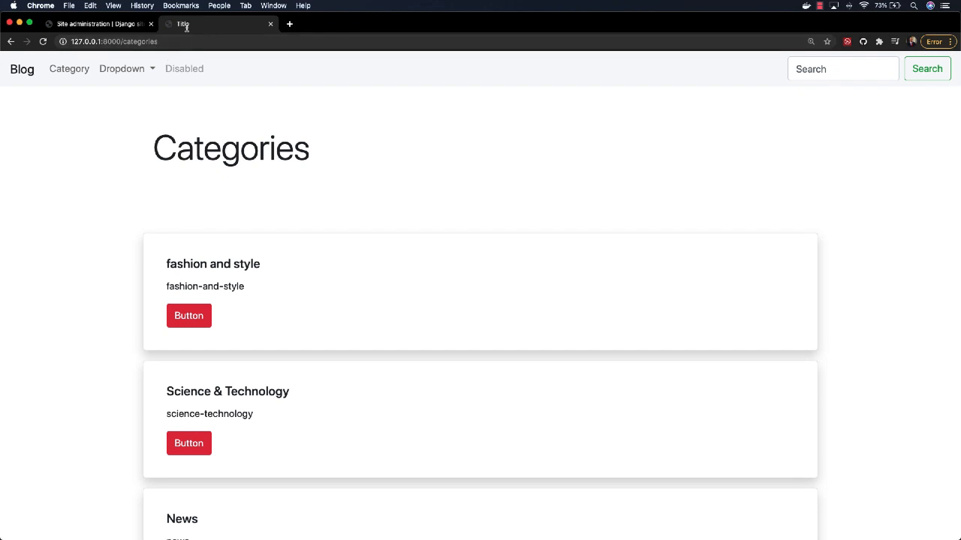
mouse_move(97, 24)
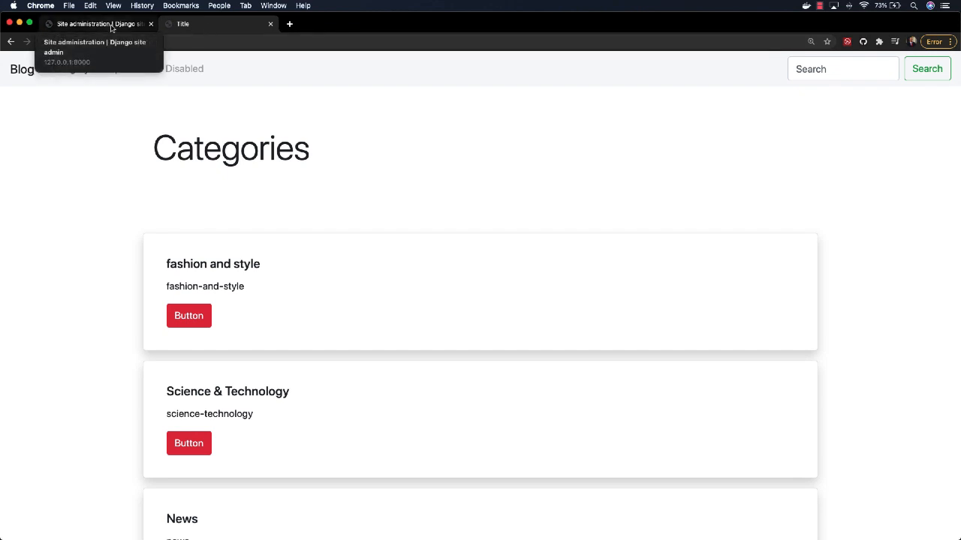
- Switch to Django site administration and open the Add category form under BLOG
left_click(98, 23)
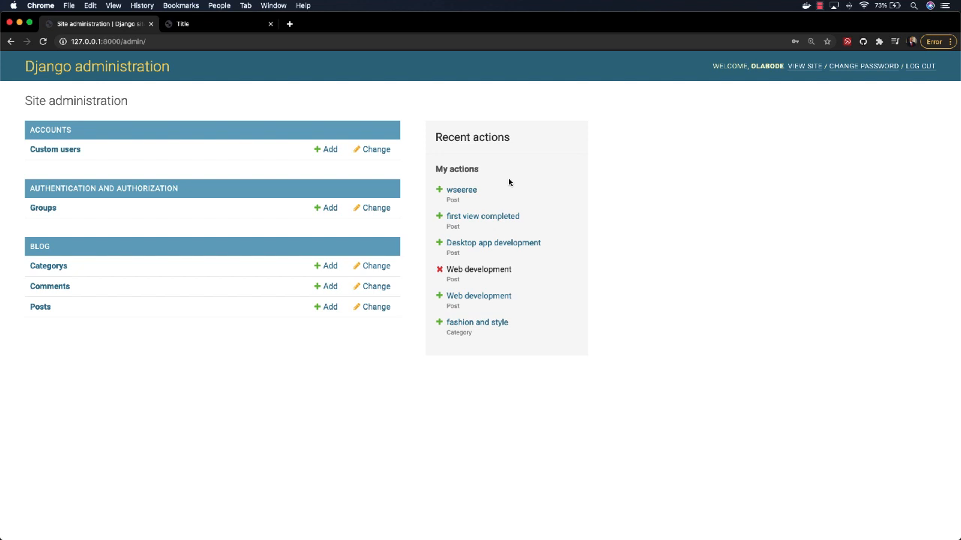
mouse_move(514, 174)
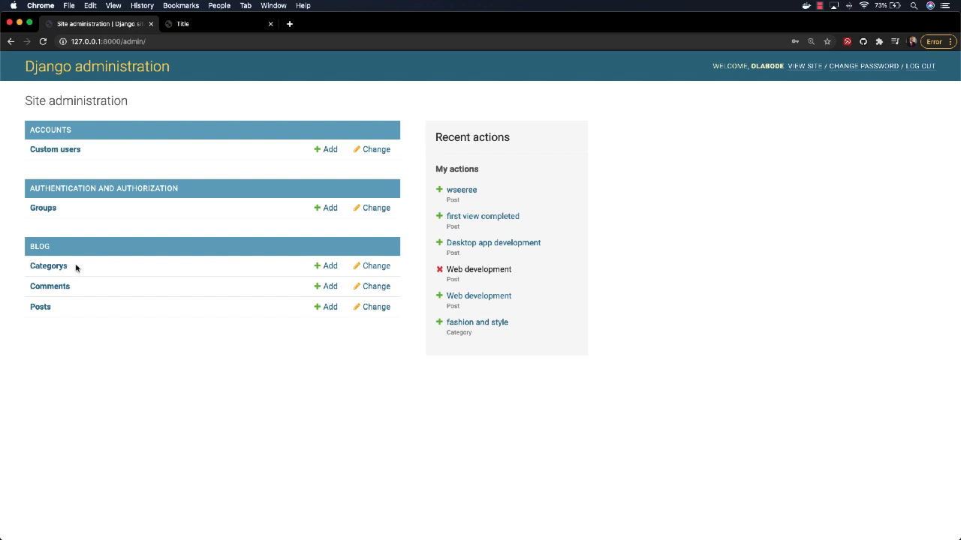
mouse_move(50, 287)
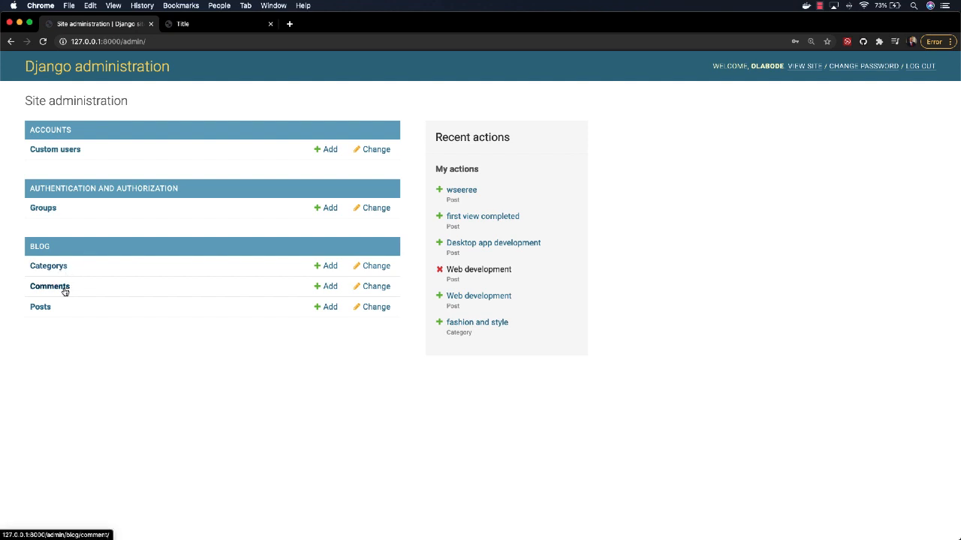
mouse_move(42, 307)
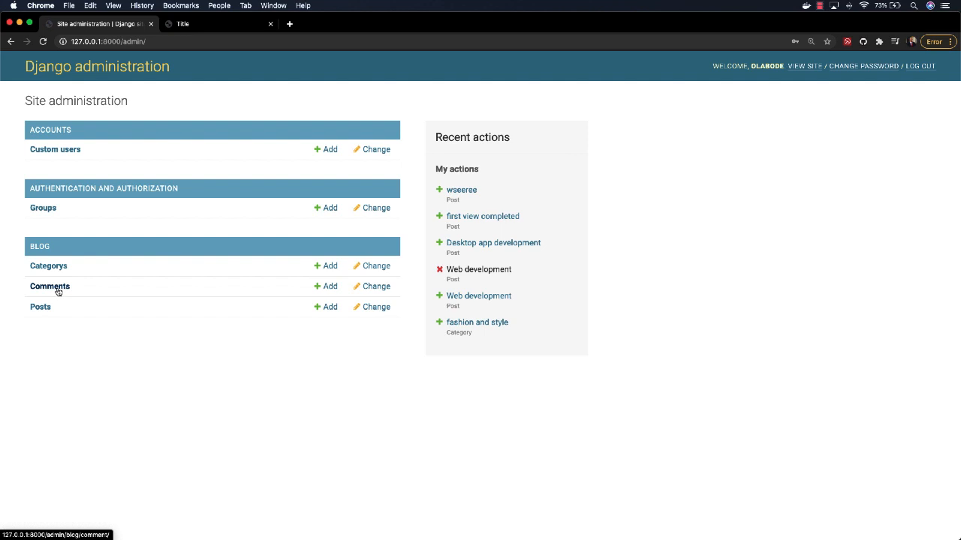
mouse_move(60, 289)
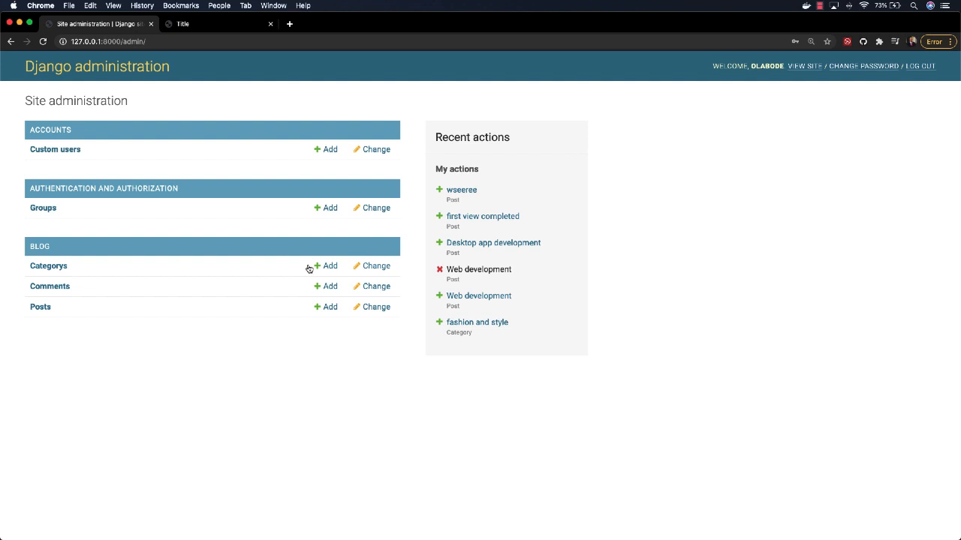
left_click(328, 266)
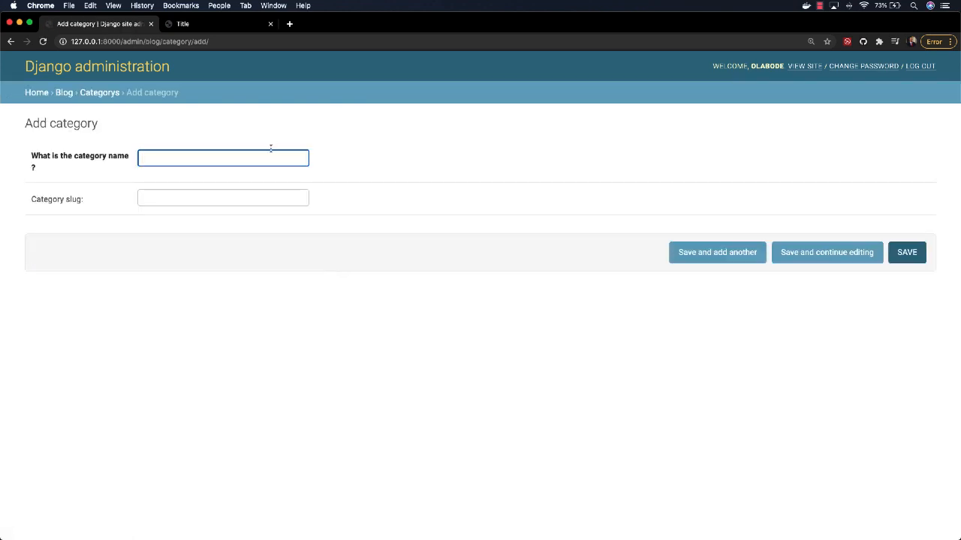
- Save a new category named 'Python' and return to the Blog admin overview
left_click(222, 157)
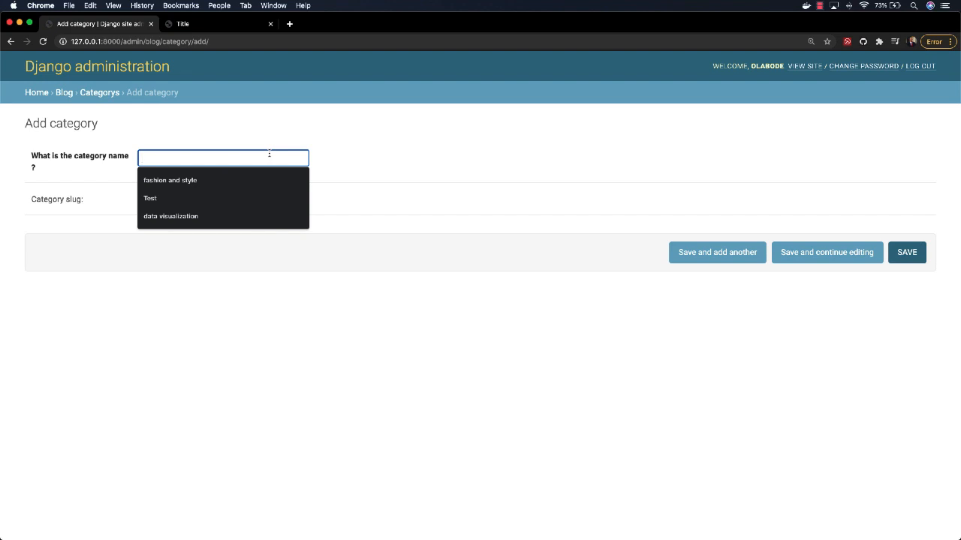
type("Py")
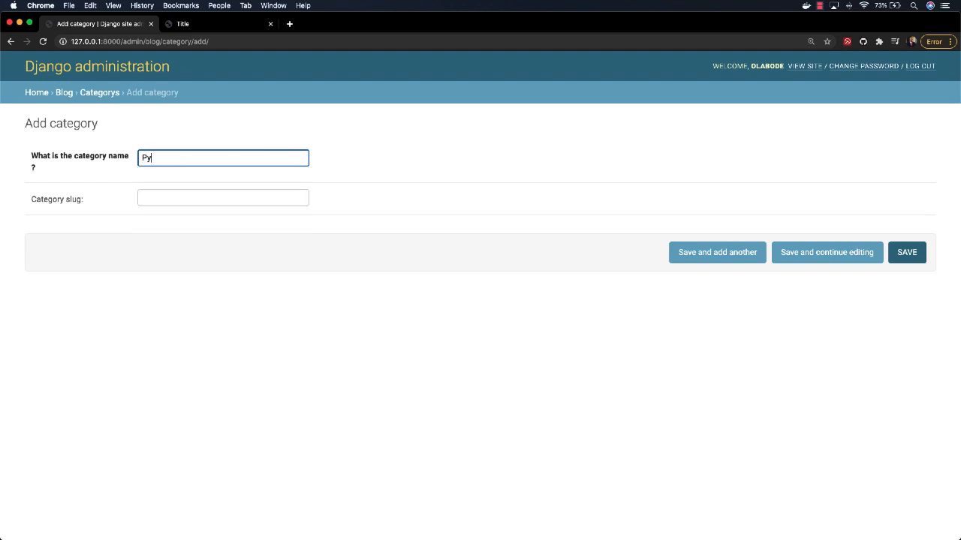
type("thon")
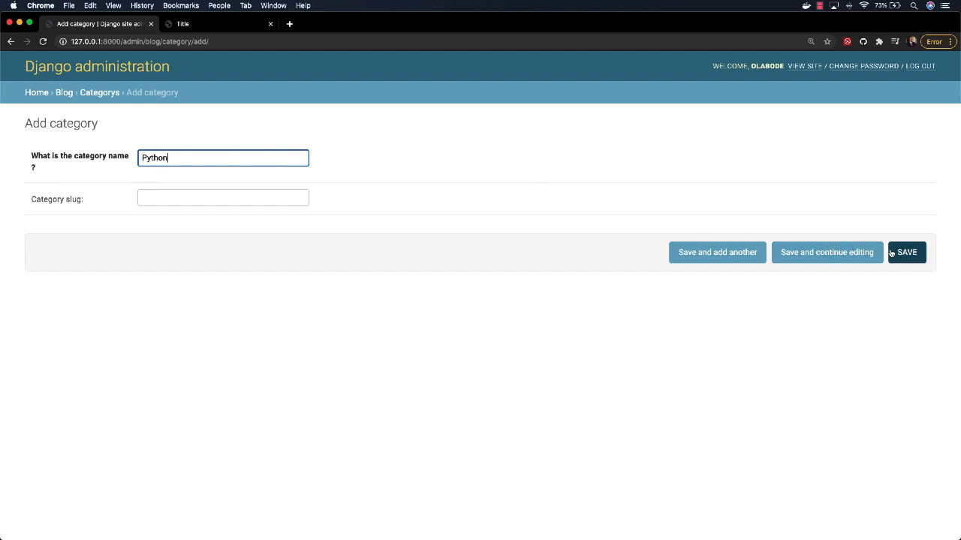
left_click(905, 252)
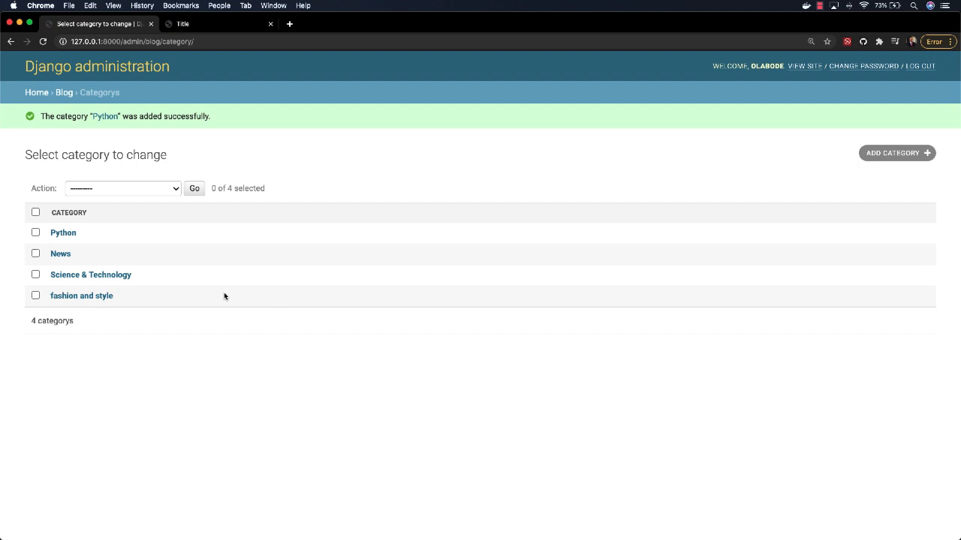
left_click(64, 92)
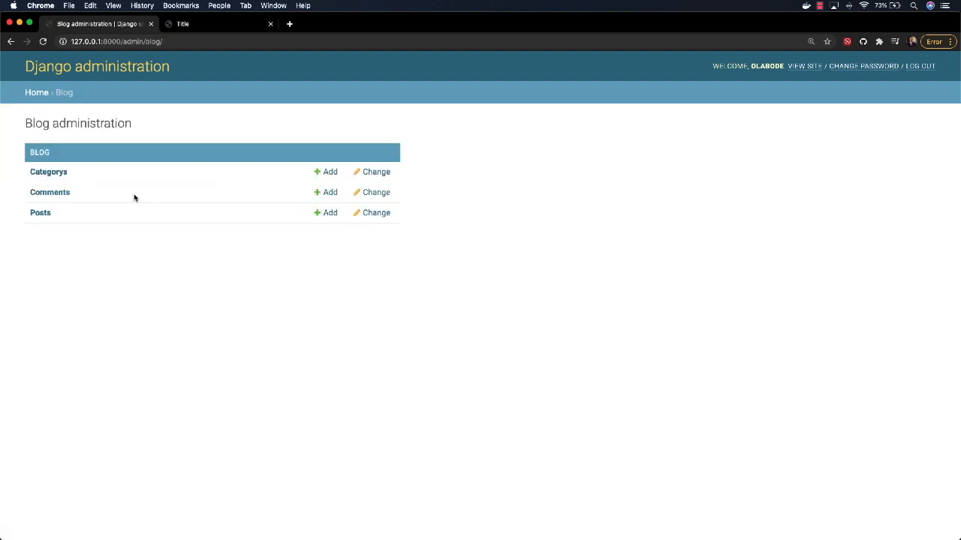
- Start a new blog post titled 'Learn Python'
left_click(325, 213)
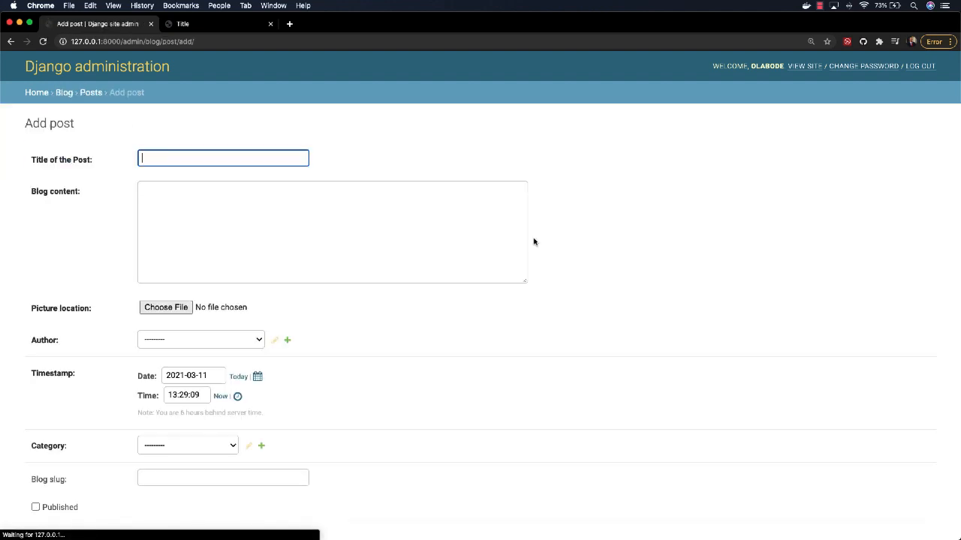
left_click(223, 158)
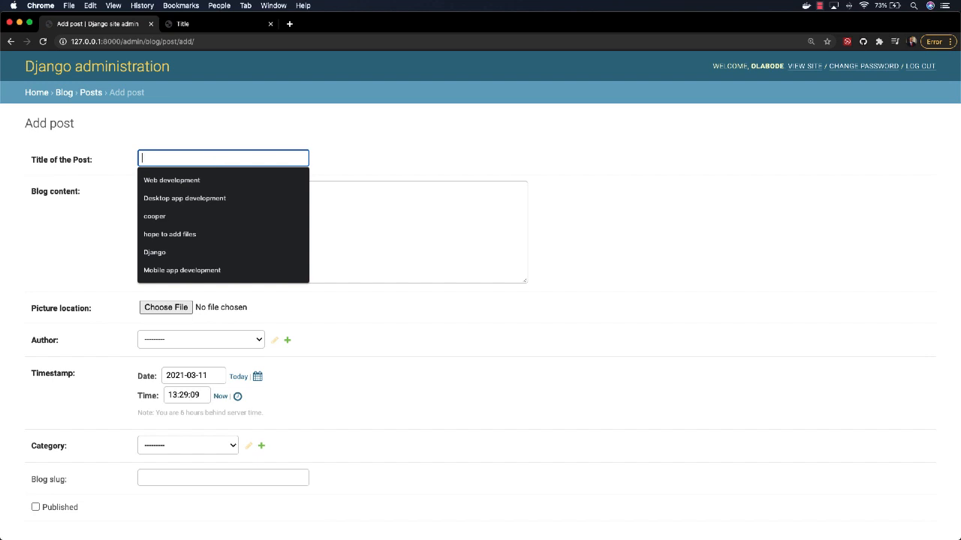
type("Learn P")
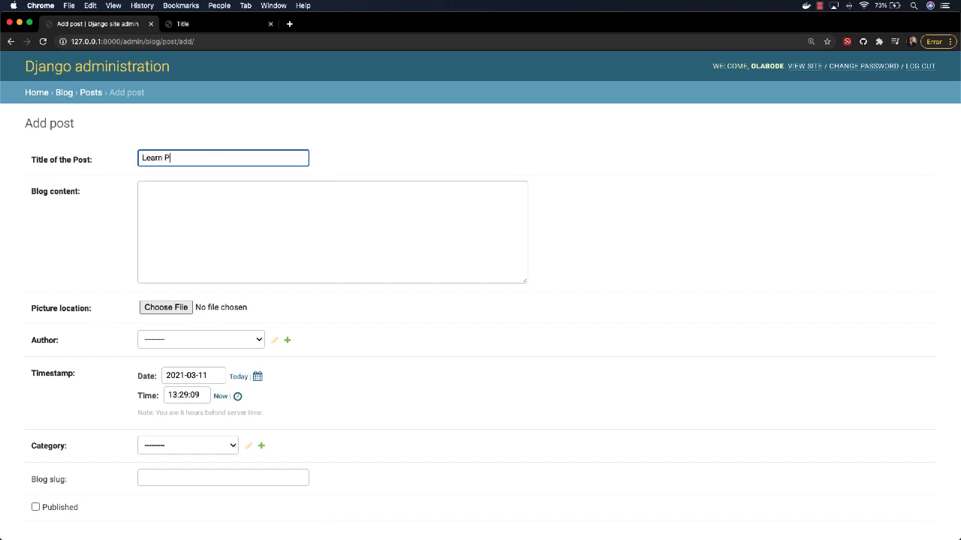
type("ython")
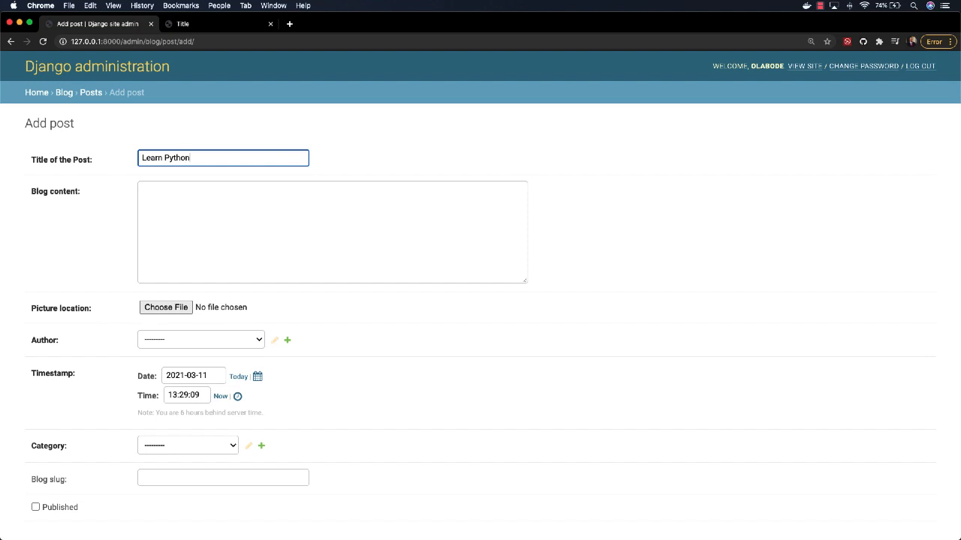
- Enter placeholder body text and open the picture file chooser
type("aSHUOVASZOUXJNACujbhny bn SJvnjcb ojACN M ;KA C/JBCOUJsnkc  Zkpv dzojbvn PZK cj vjAN")
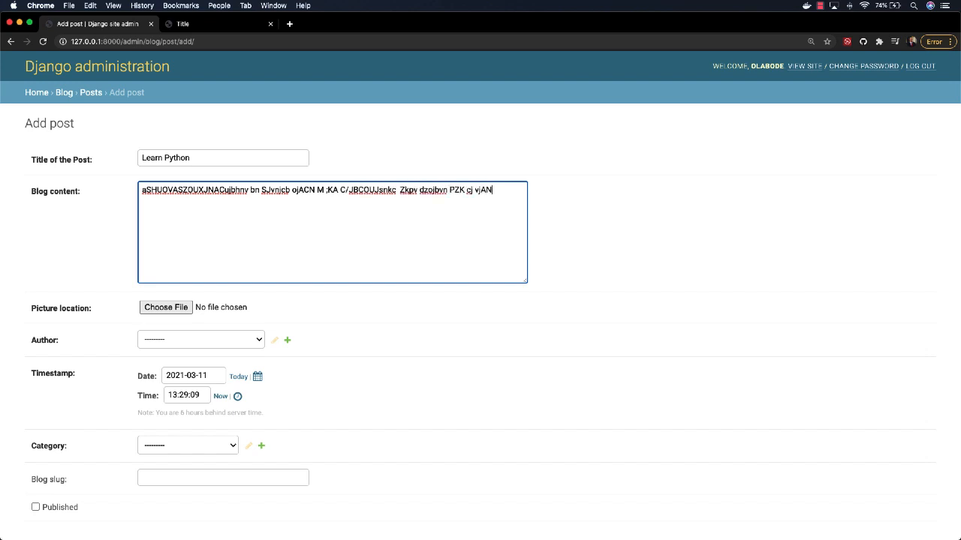
type("aXLAIAPKNC[0IQSHASKNC Nenc0iusn-lNZCl-AH|0UAJASpikJAIX-HJ0fuhlA-JC-Ihcfu0qhE0")
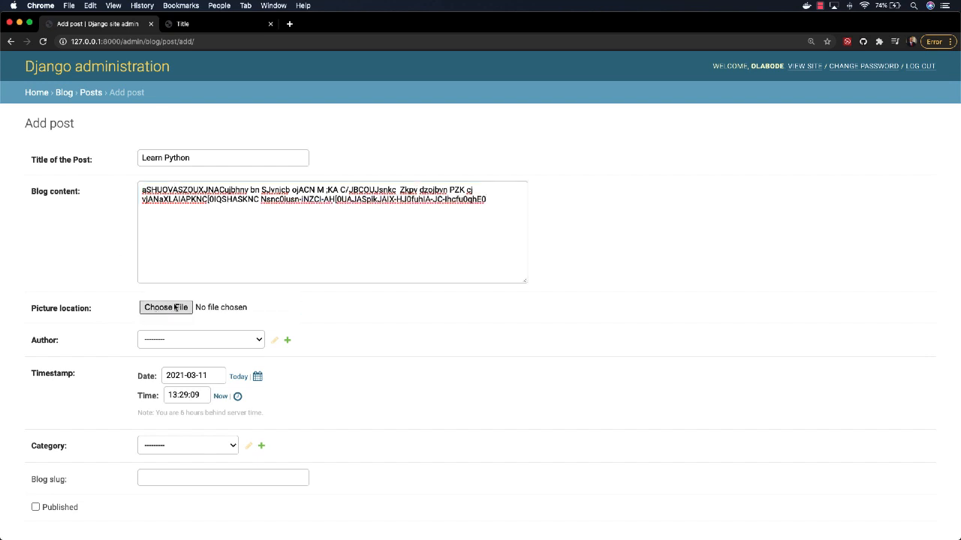
left_click(165, 307)
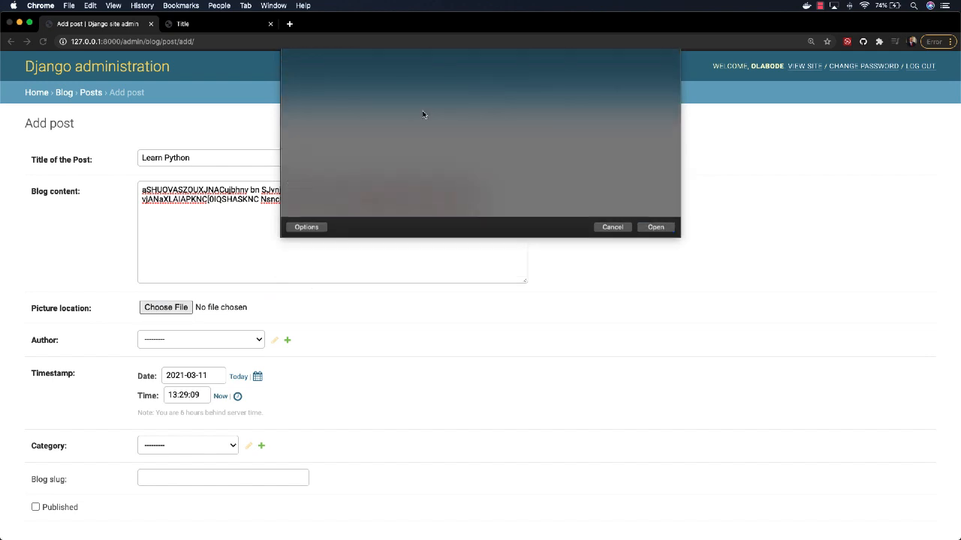
- Attach the picture, set the author and Python category, and save the post
left_click(654, 227)
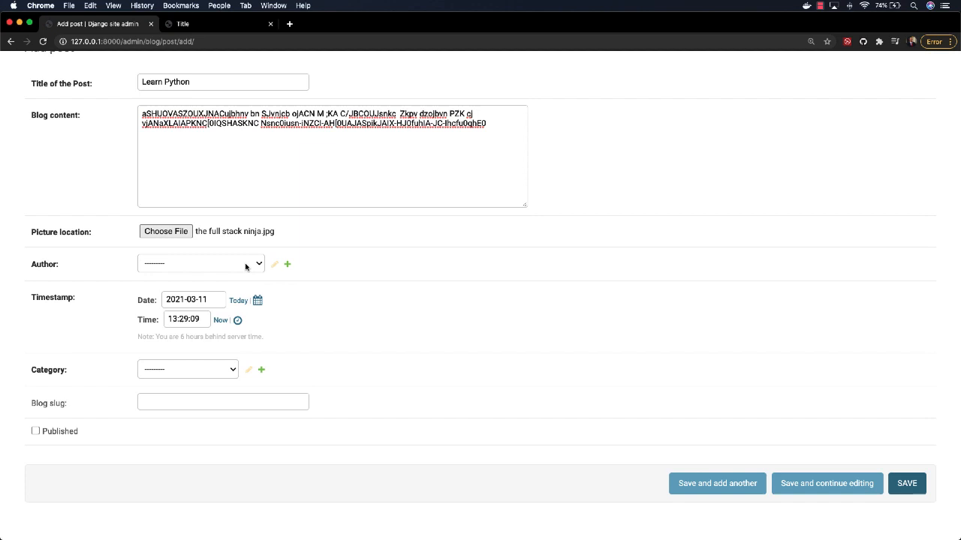
left_click(200, 263)
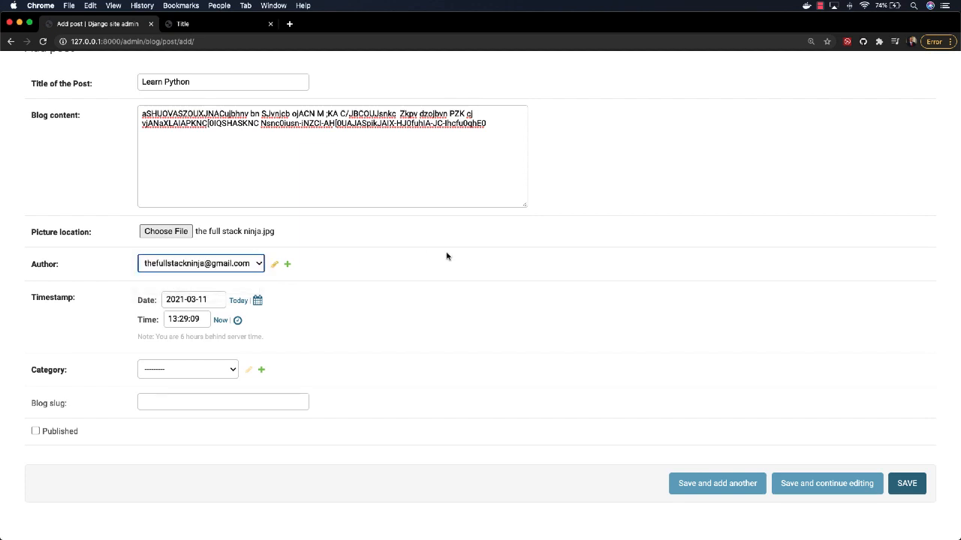
left_click(188, 369)
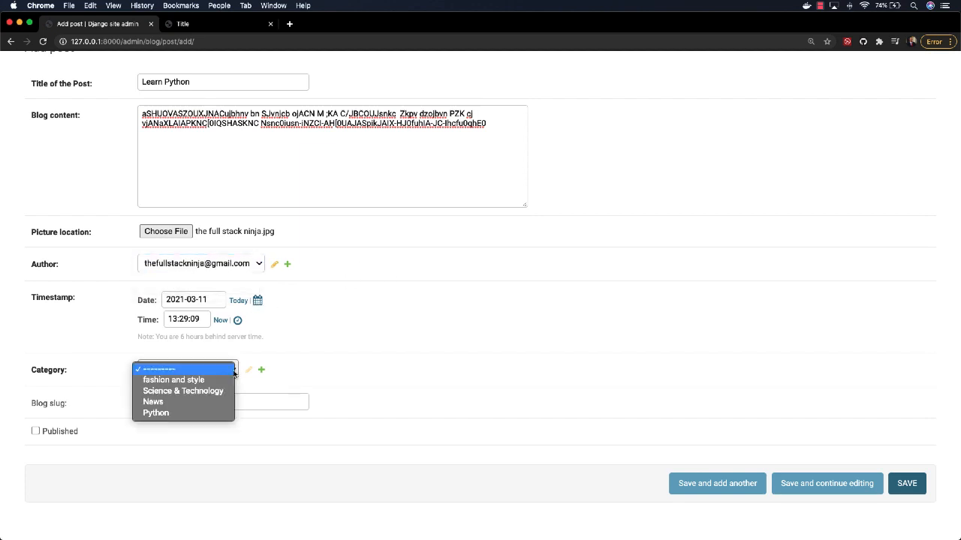
left_click(155, 413)
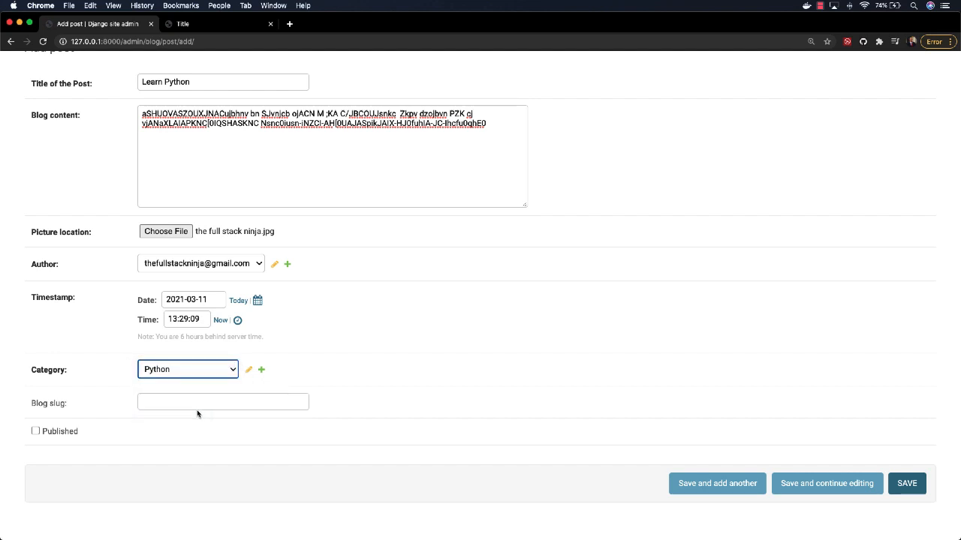
left_click(35, 431)
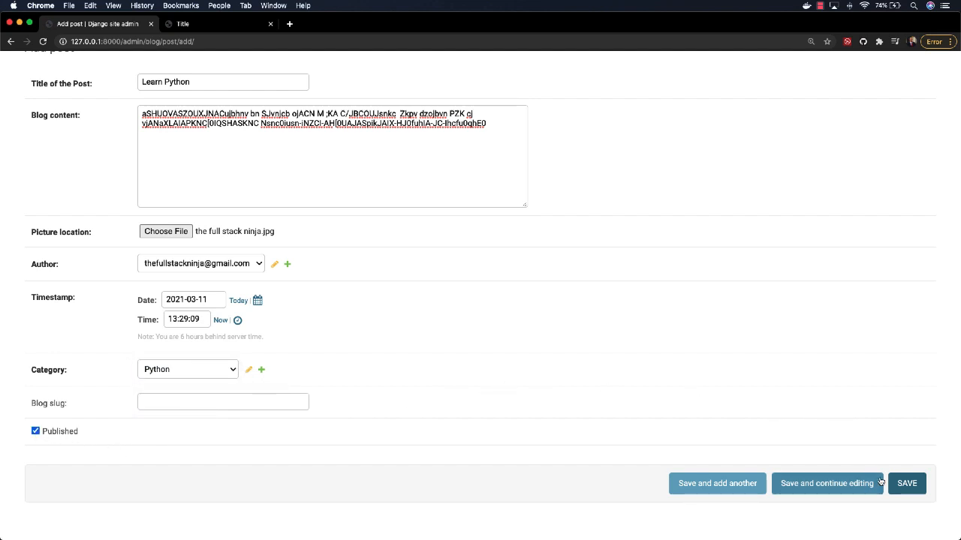
left_click(906, 483)
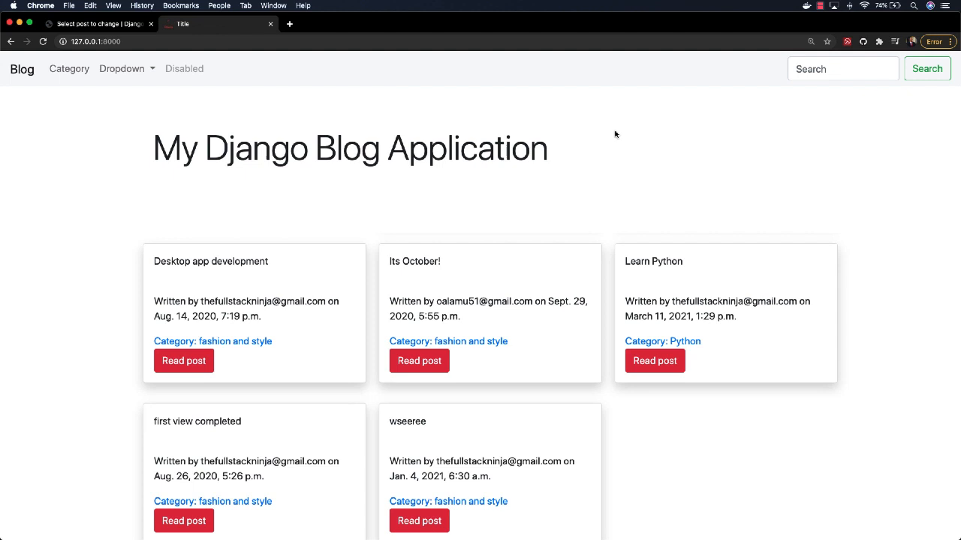
- Scroll to the Learn Python card and open the full post
scroll("down", 3)
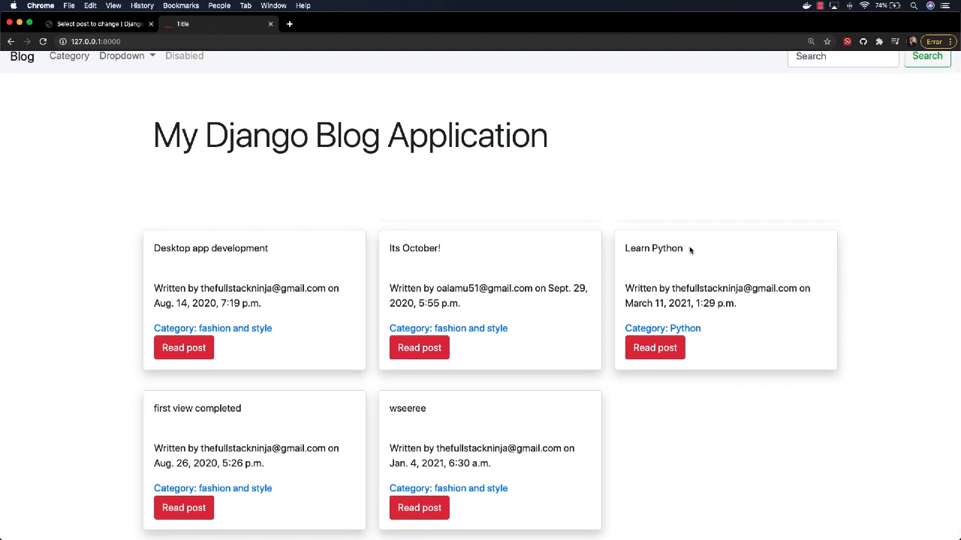
mouse_move(743, 250)
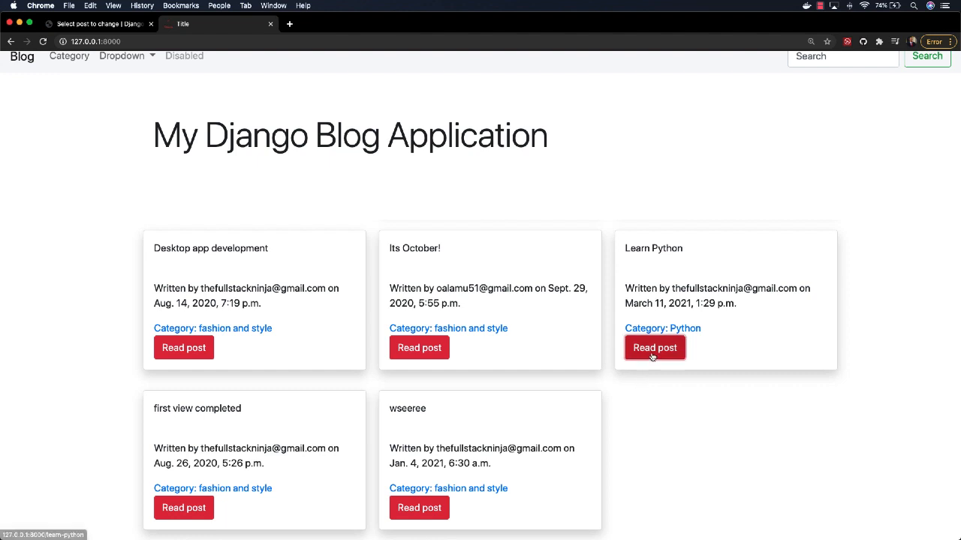
left_click(654, 347)
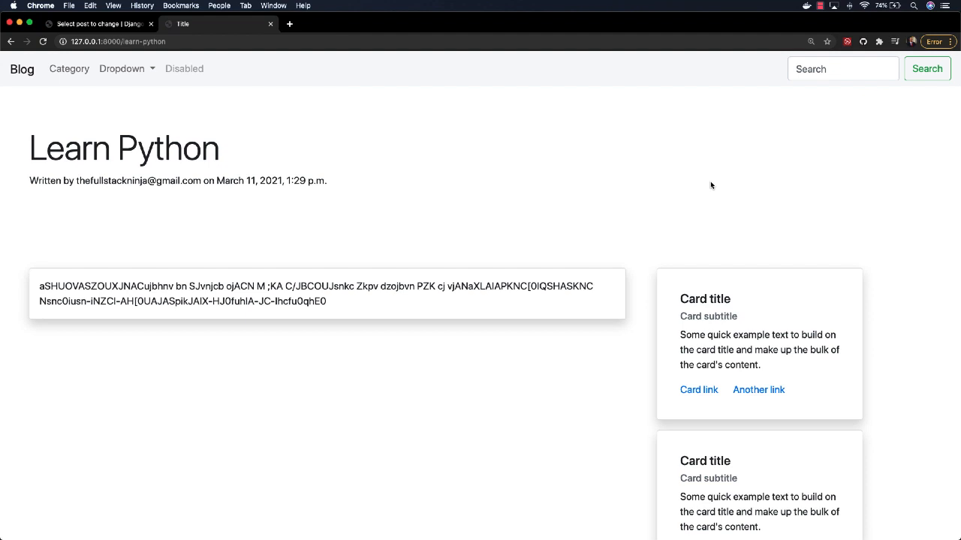
mouse_move(569, 204)
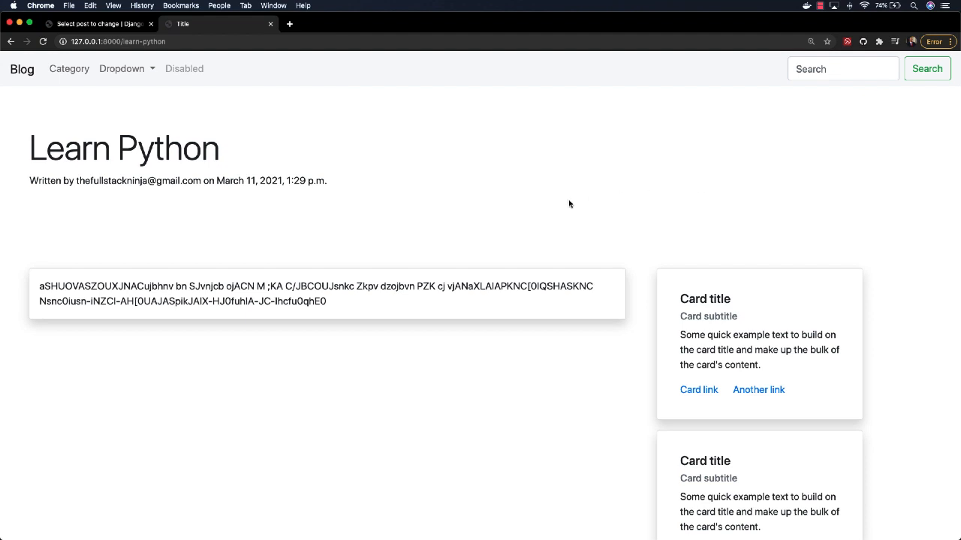